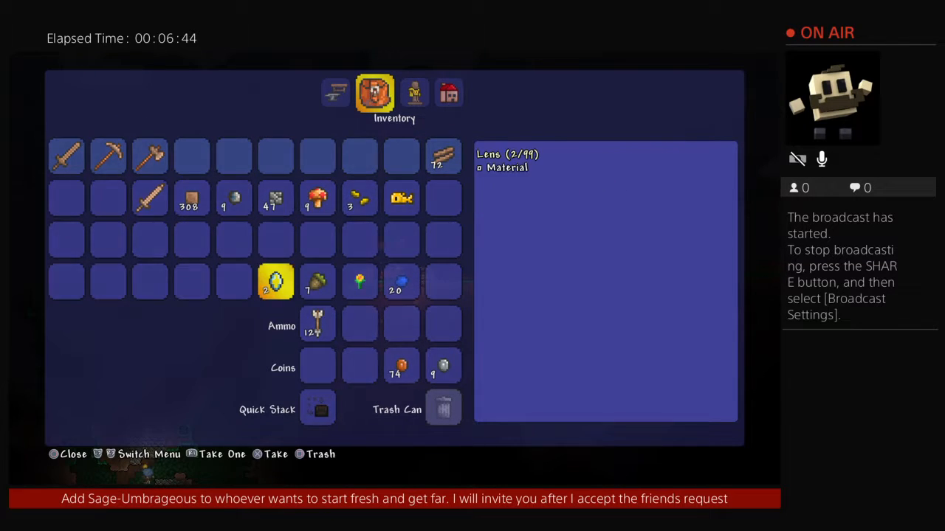
Step: Leave the inventory screen and return to the nighttime world with the gold broadsword equipped
{"action": "key", "text": "circle"}
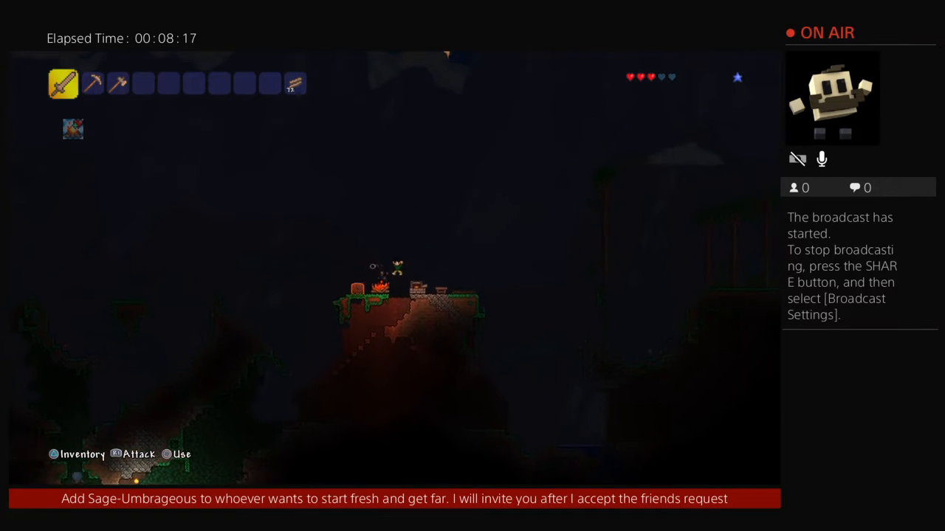
Step: Deposit the gathered materials and Copper Shortsword into the chest, checking the Inventory and Chest tabs
{"action": "key", "text": "triangle"}
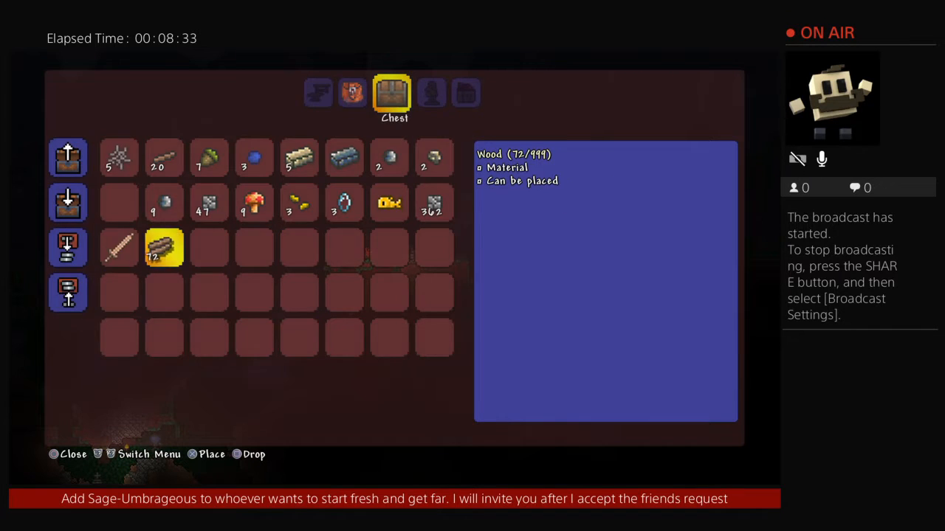
{"action": "left_click", "coordinate": [356, 92]}
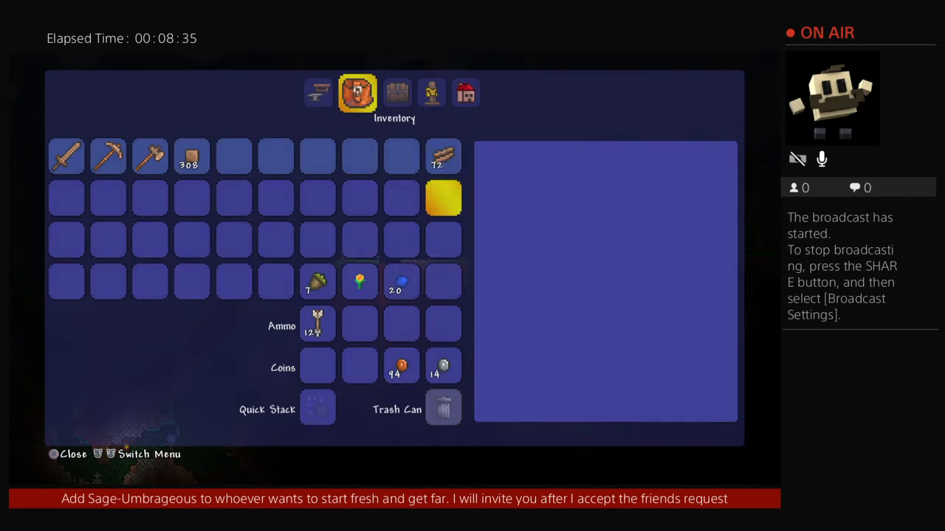
{"action": "left_click", "coordinate": [392, 92]}
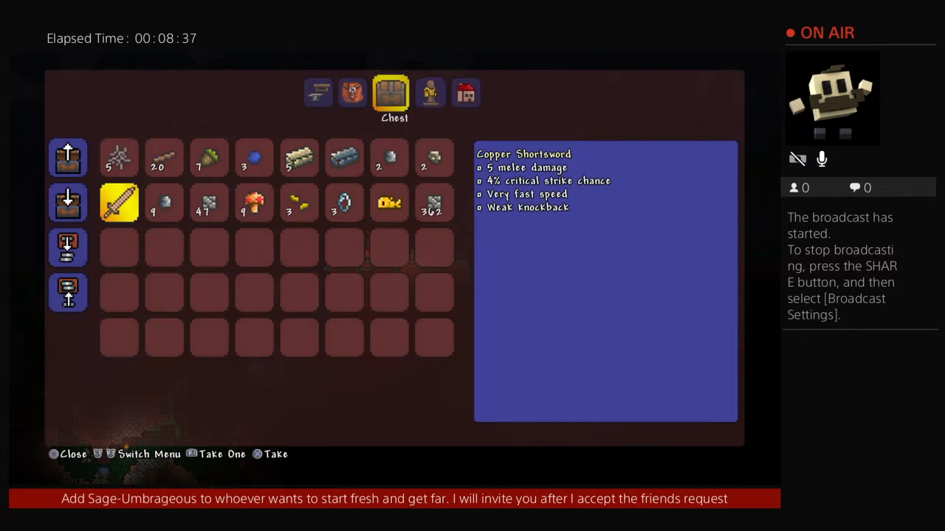